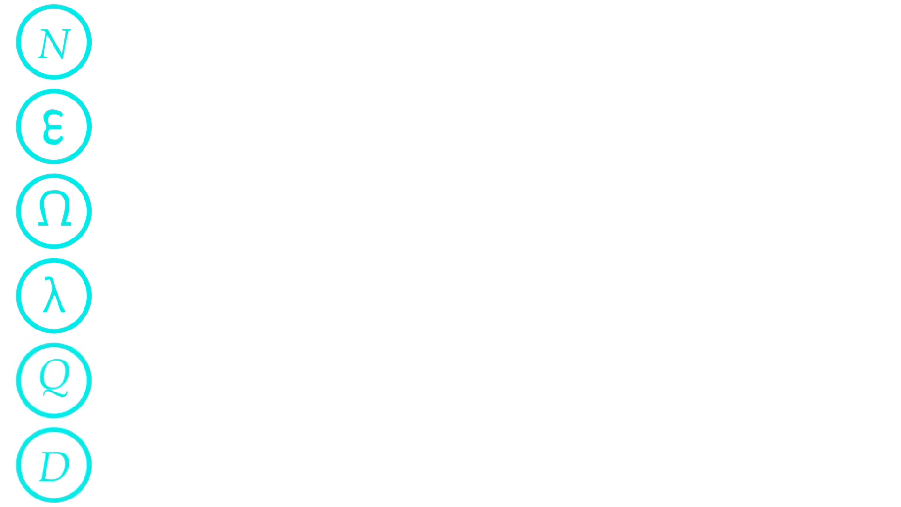
Advance from the six-constant overview to zoom into the centred Ω circle.
{"action": "left_click", "coordinate": [52, 42]}
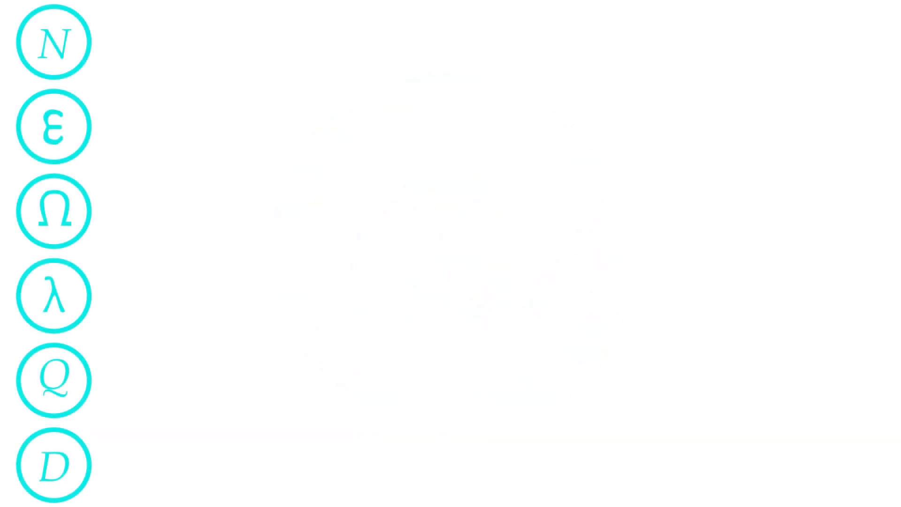
{"action": "left_click", "coordinate": [53, 210]}
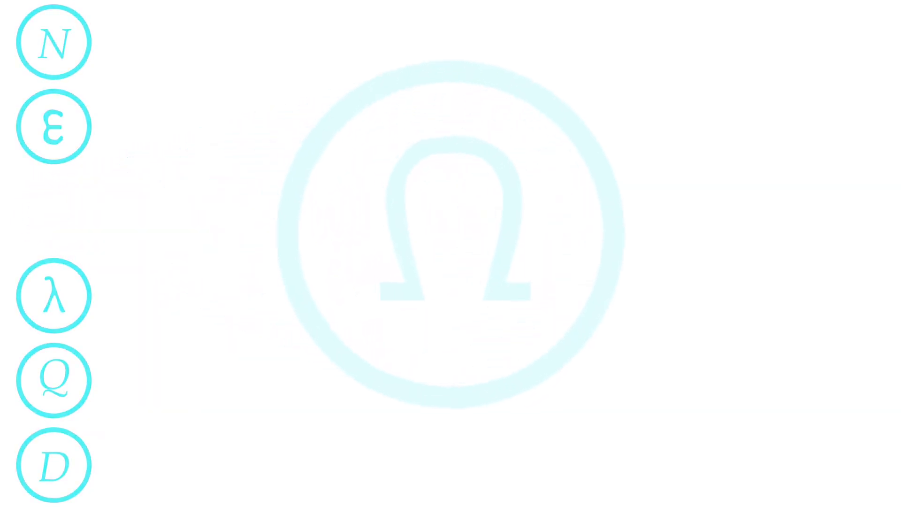